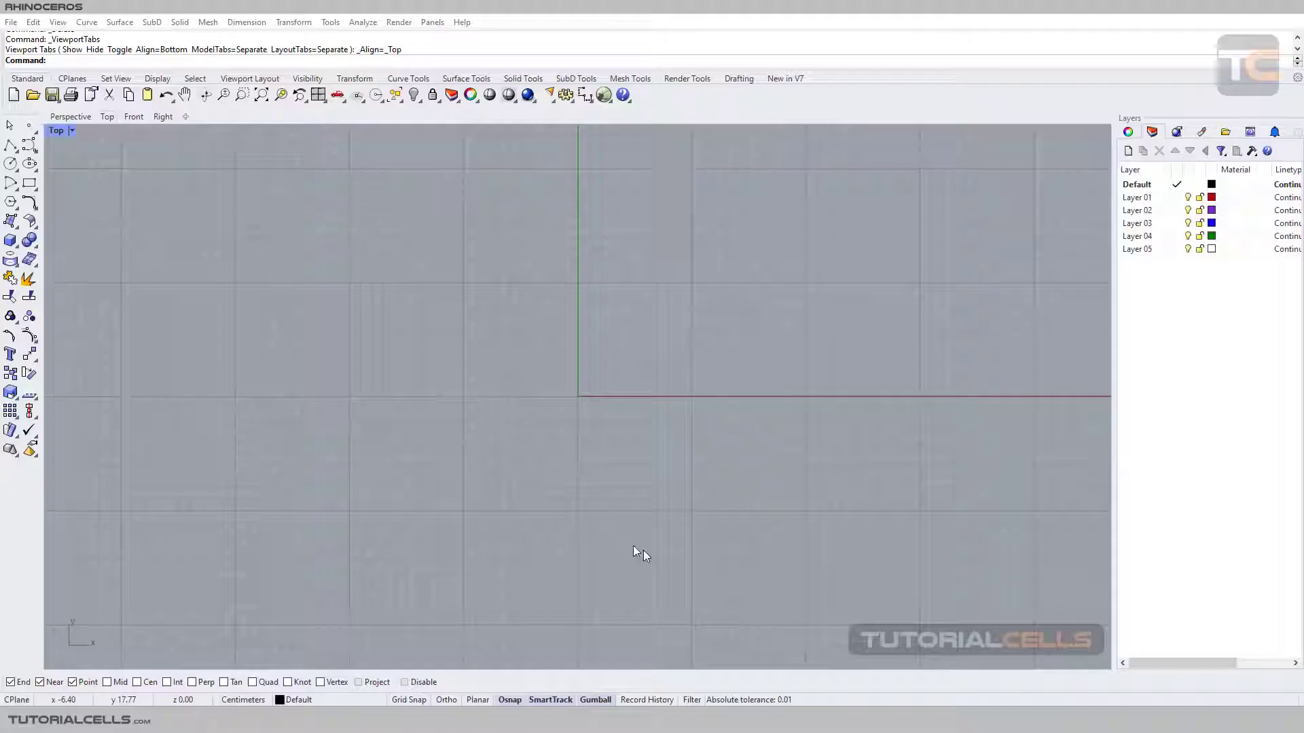
- Open the Lines toolbar and switch to the Perspective viewport
{"action": "left_click", "coordinate": [12, 143]}
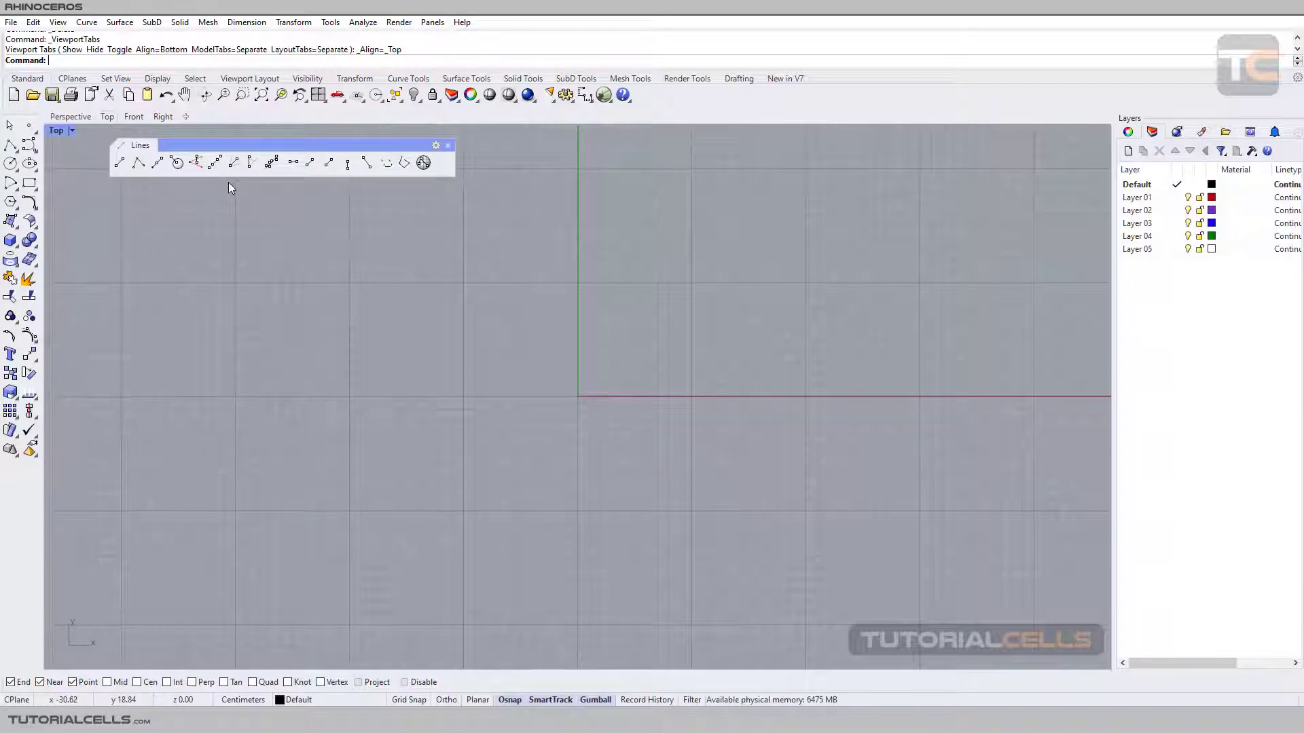
{"action": "mouse_move", "coordinate": [197, 163]}
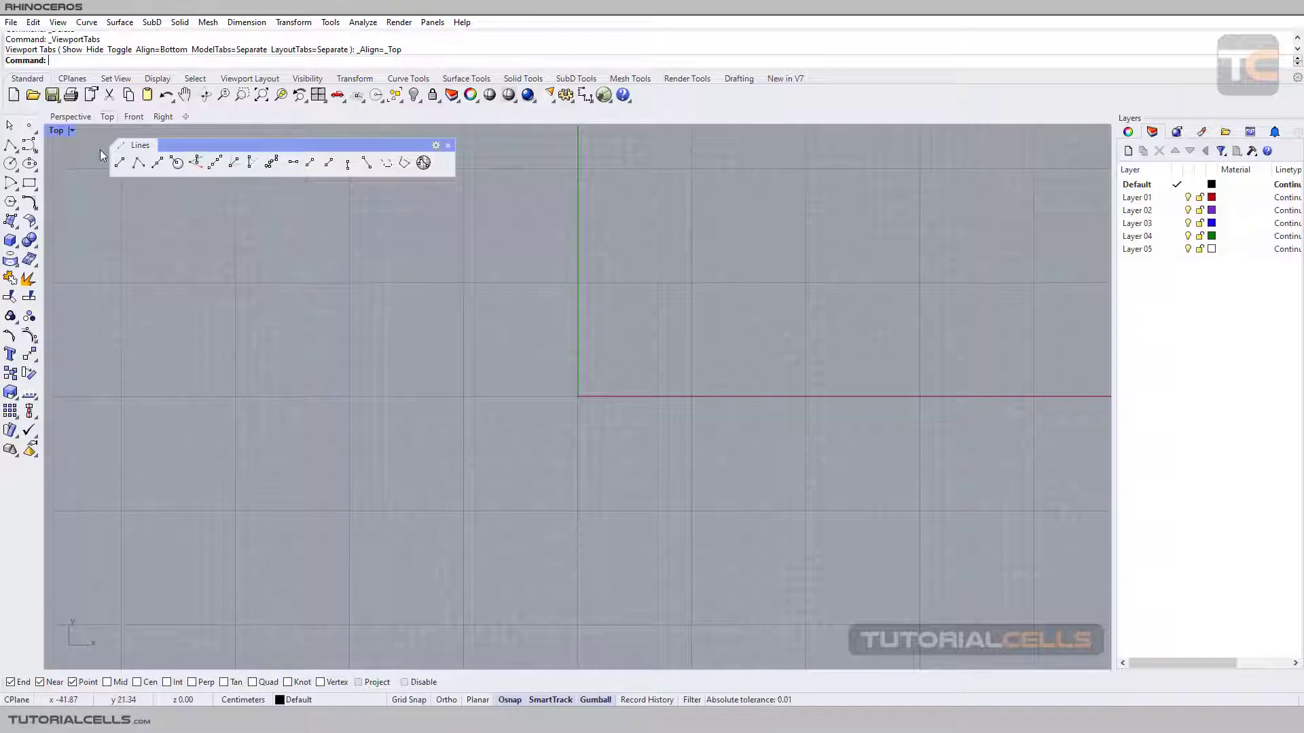
{"action": "left_click", "coordinate": [70, 116]}
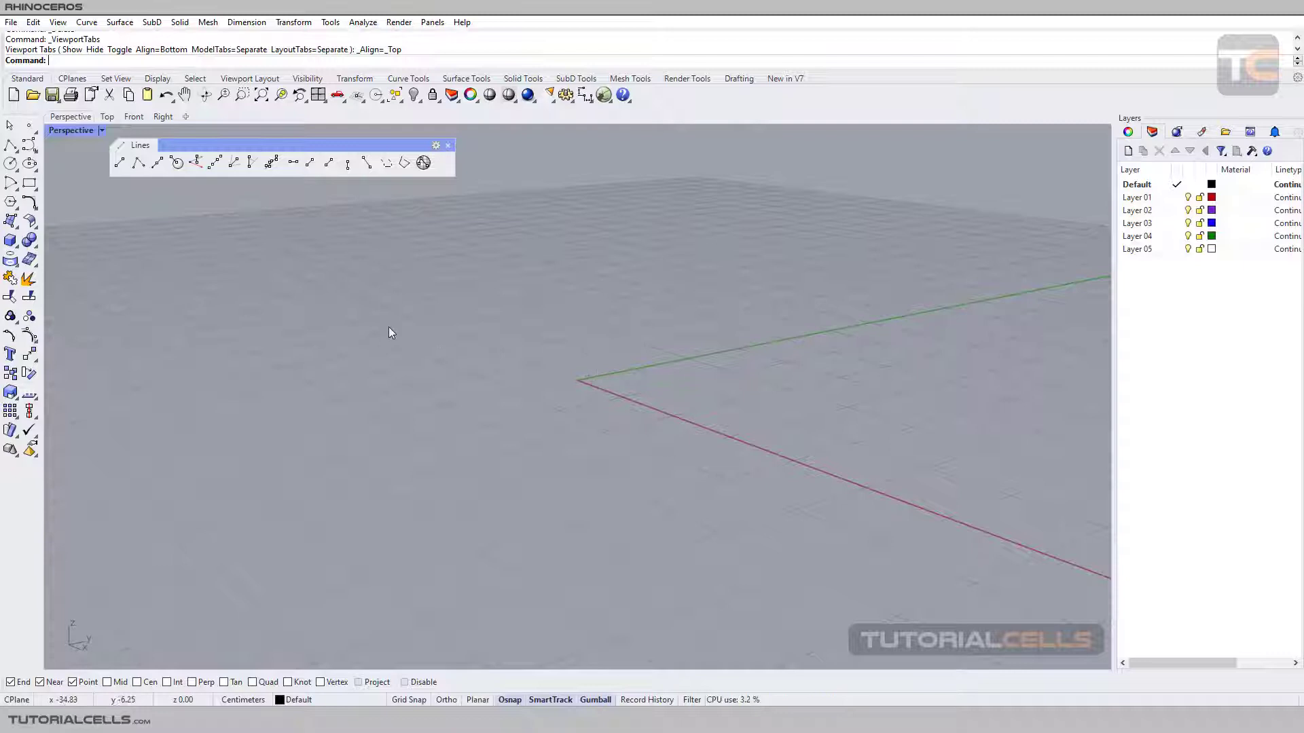
- Activate the Perspective view and start a Polyline on the construction plane
{"action": "left_click", "coordinate": [138, 162]}
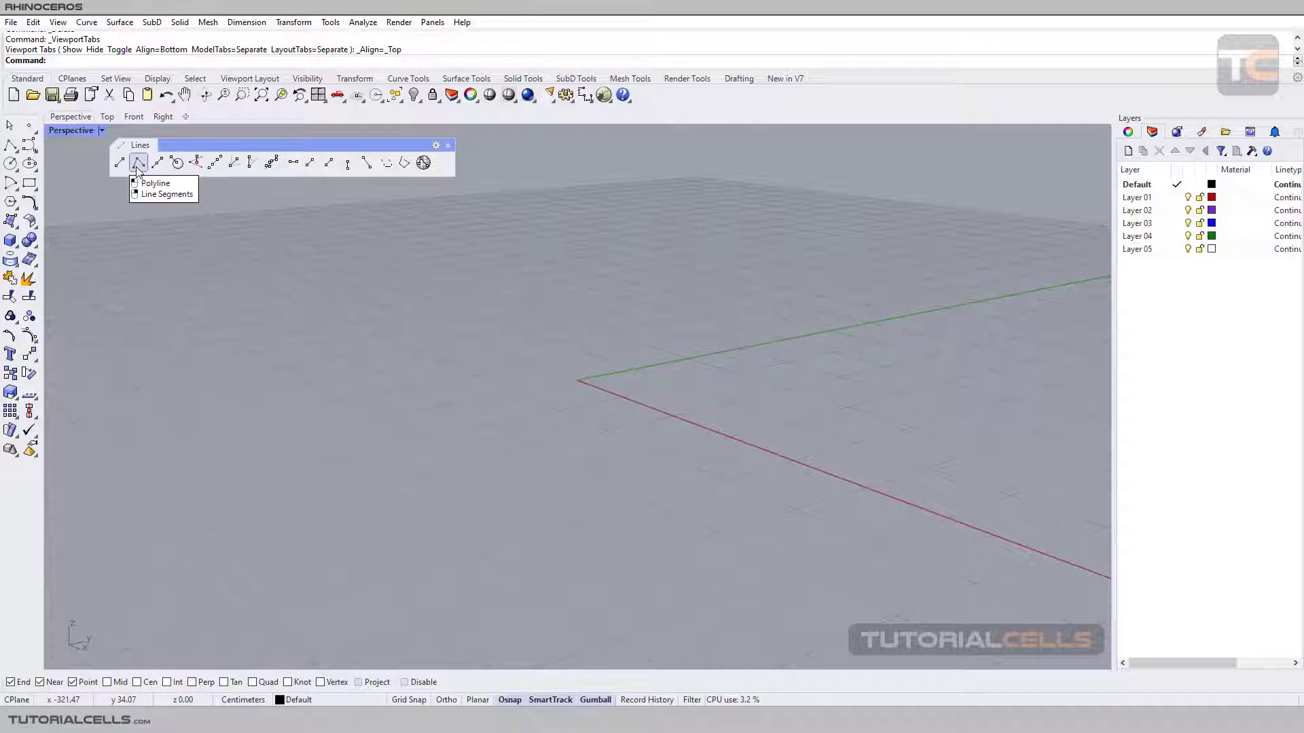
{"action": "left_click", "coordinate": [137, 161]}
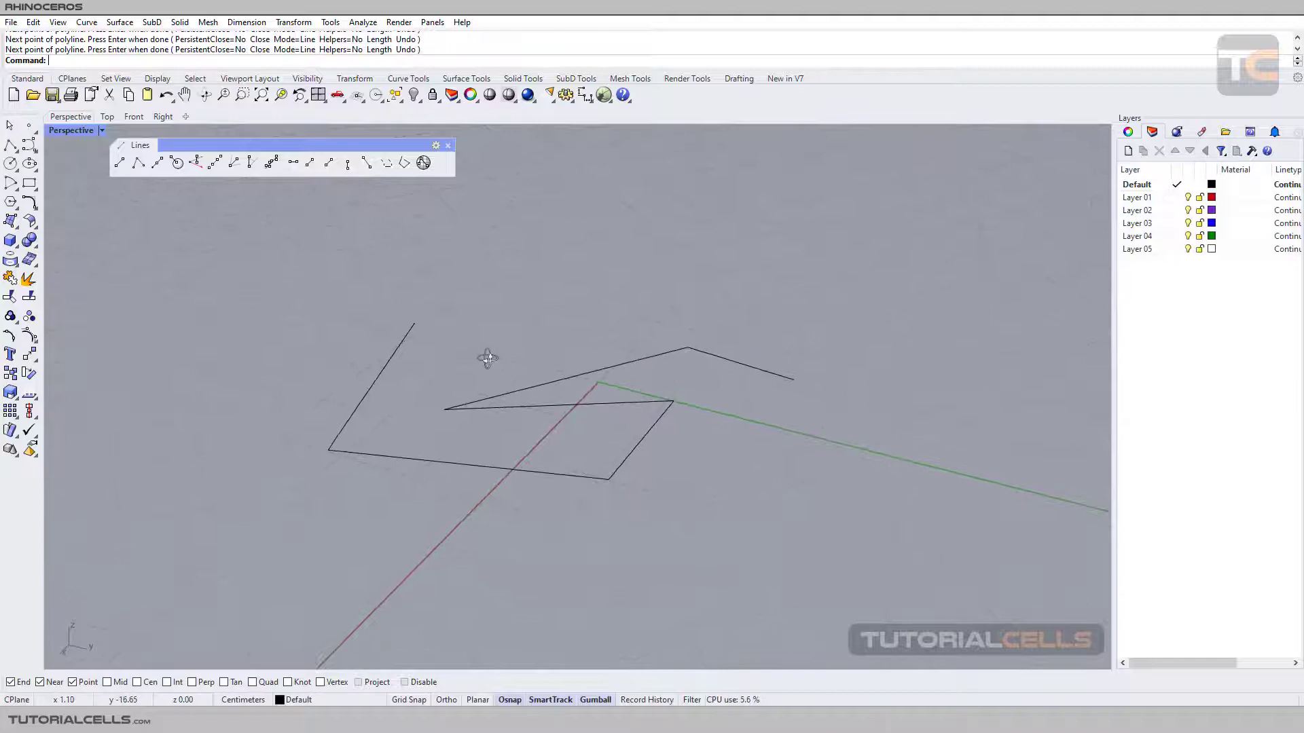
{"action": "mouse_move", "coordinate": [509, 406]}
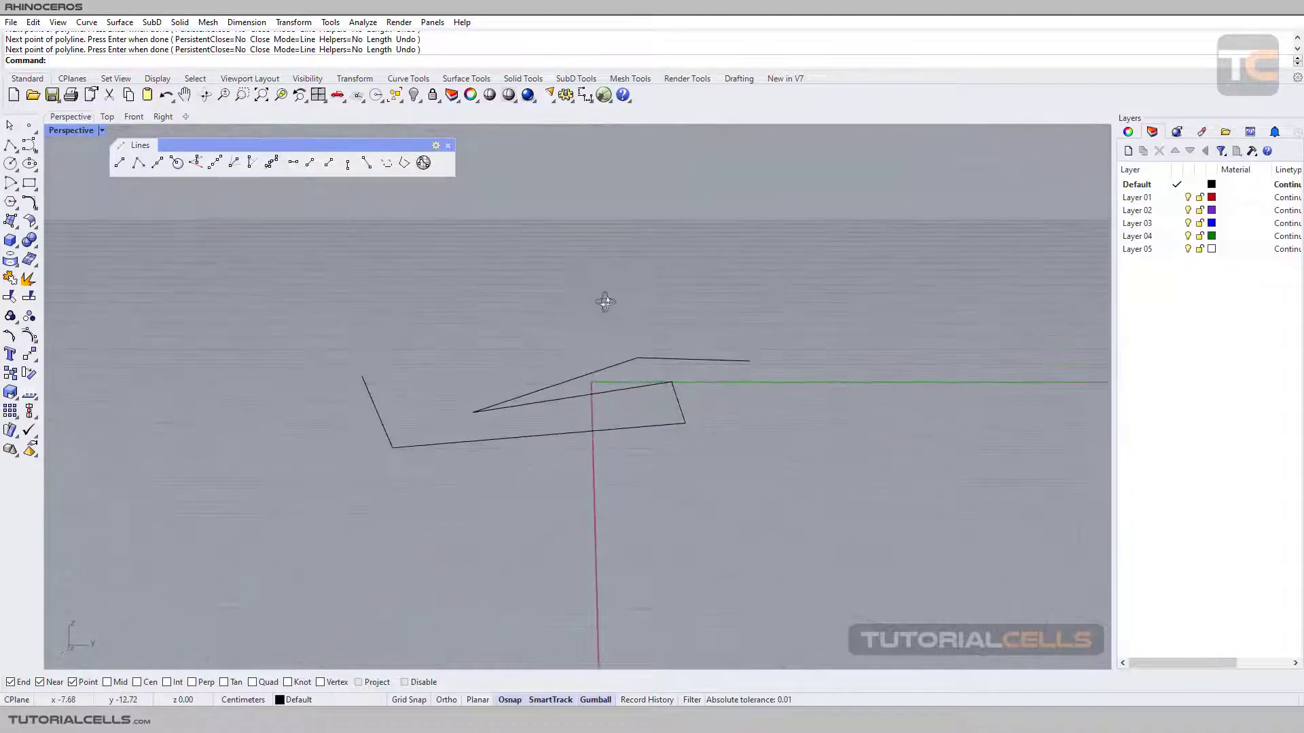
{"action": "mouse_move", "coordinate": [197, 161]}
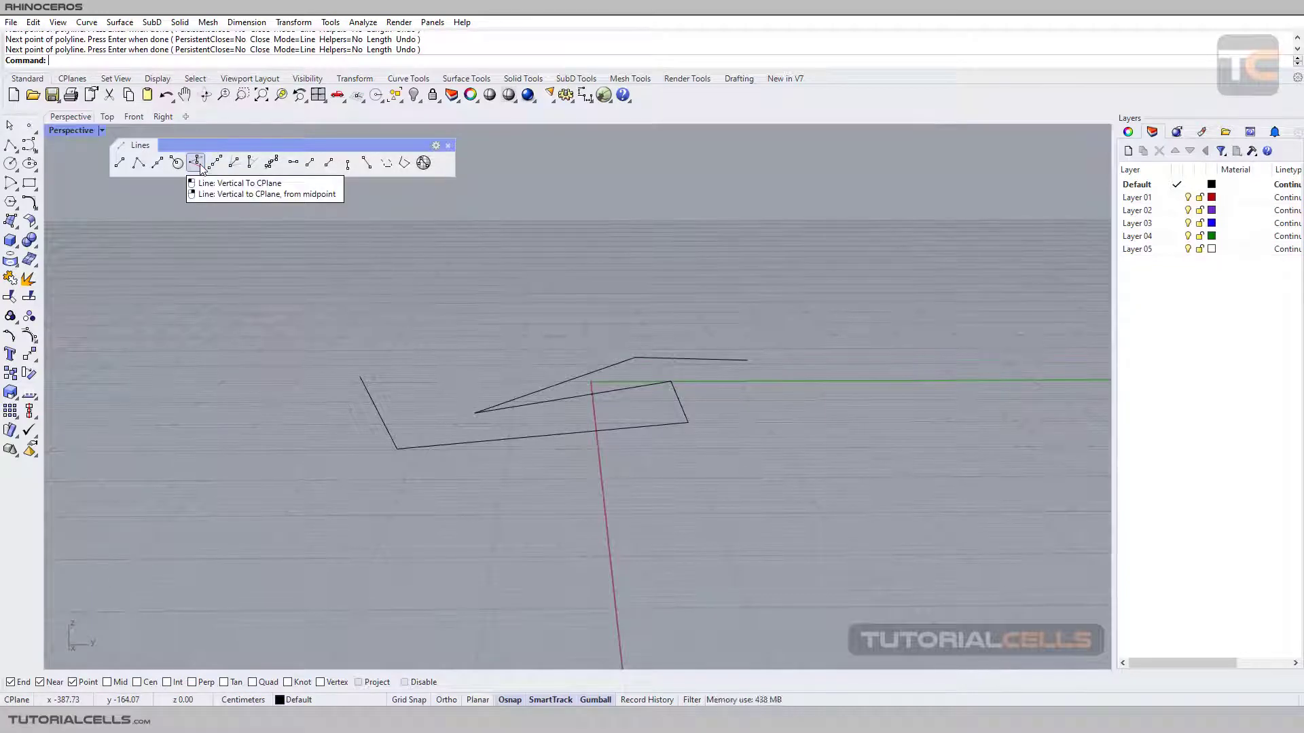
- Draw two vertical lines perpendicular to the CPlane, the second 30 long
{"action": "left_click", "coordinate": [196, 162]}
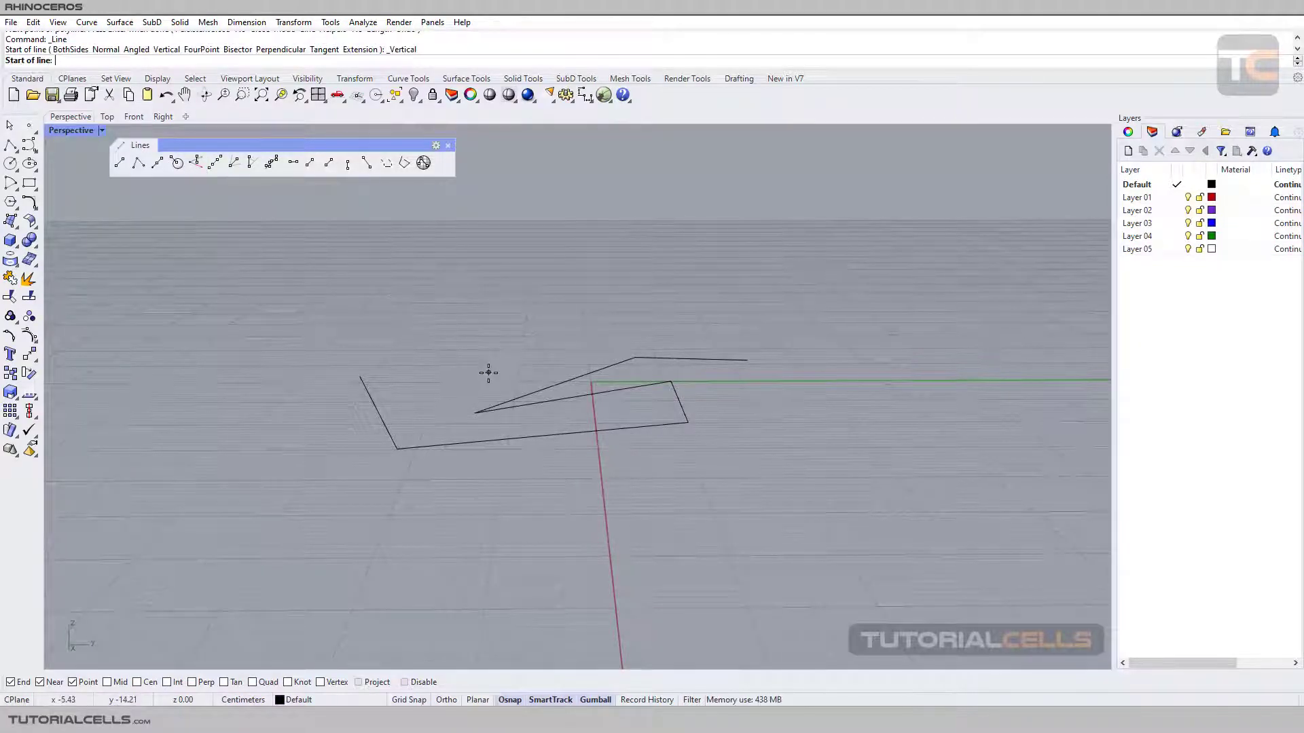
{"action": "left_click", "coordinate": [485, 373]}
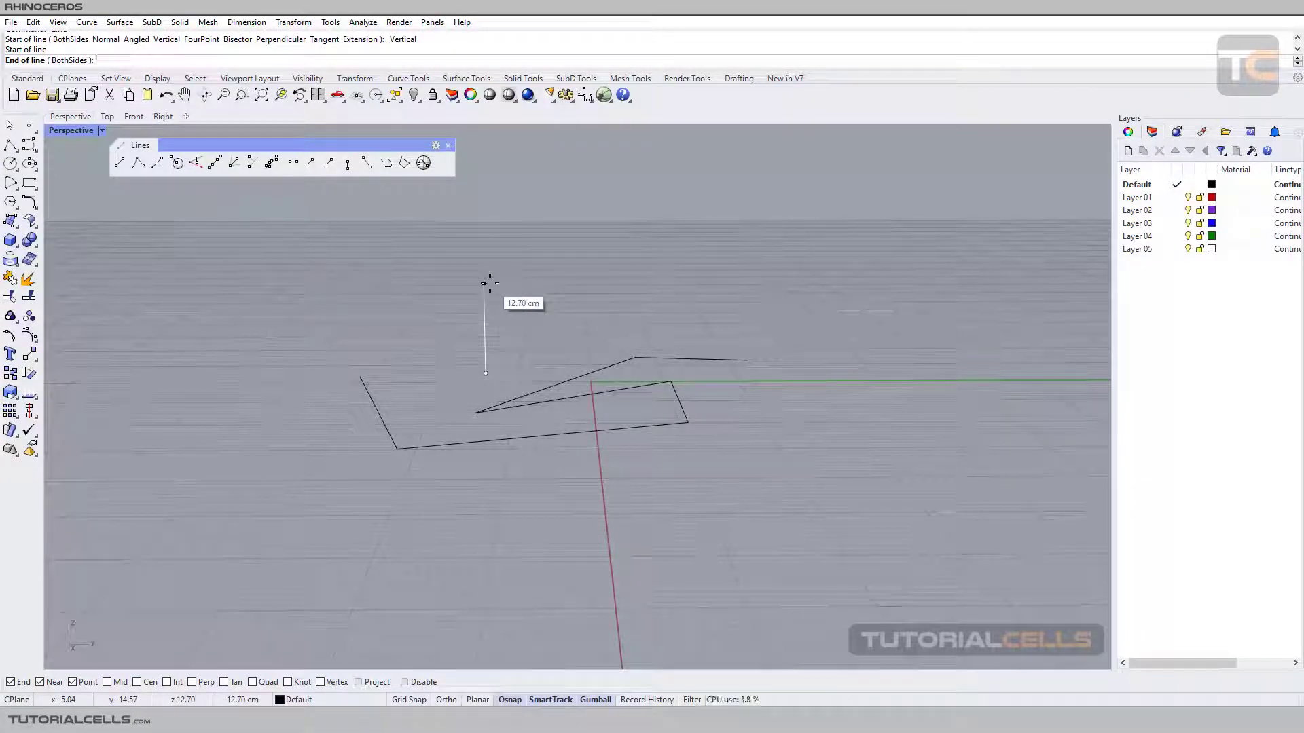
{"action": "mouse_move", "coordinate": [485, 253]}
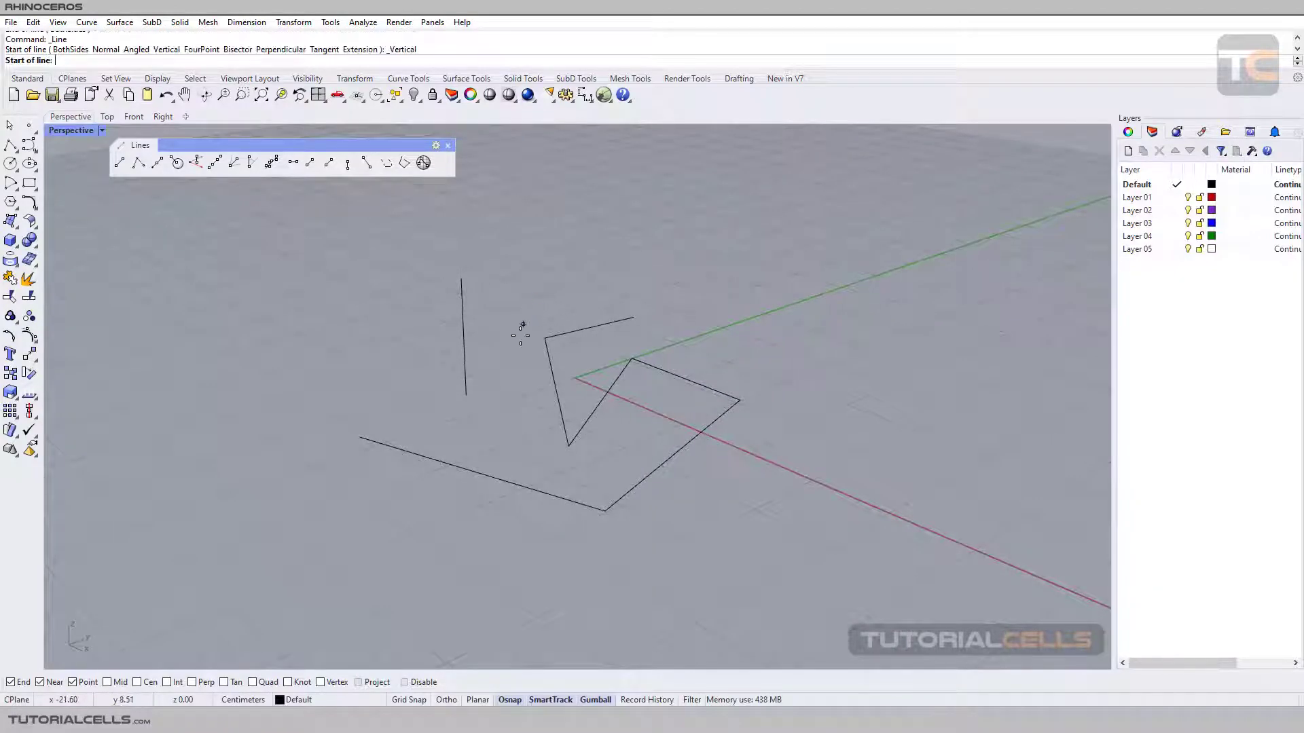
{"action": "left_click", "coordinate": [530, 381]}
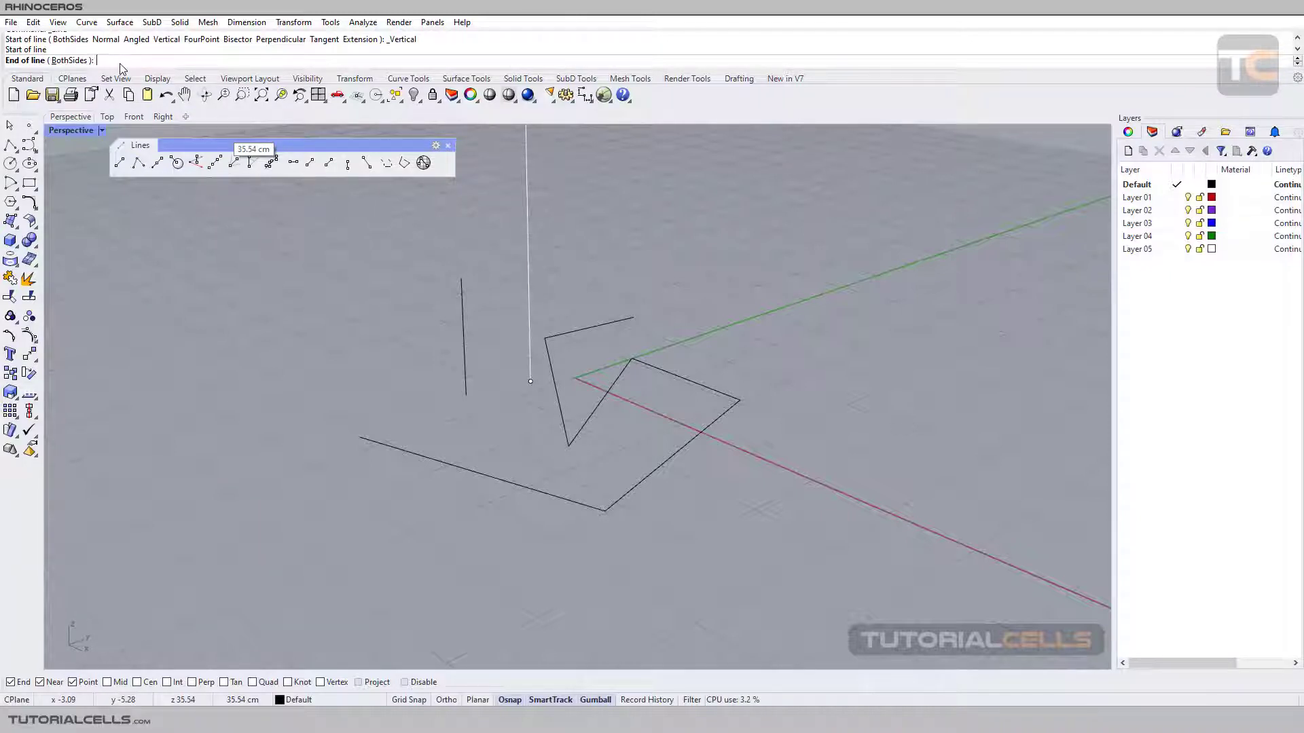
{"action": "type", "text": "30"}
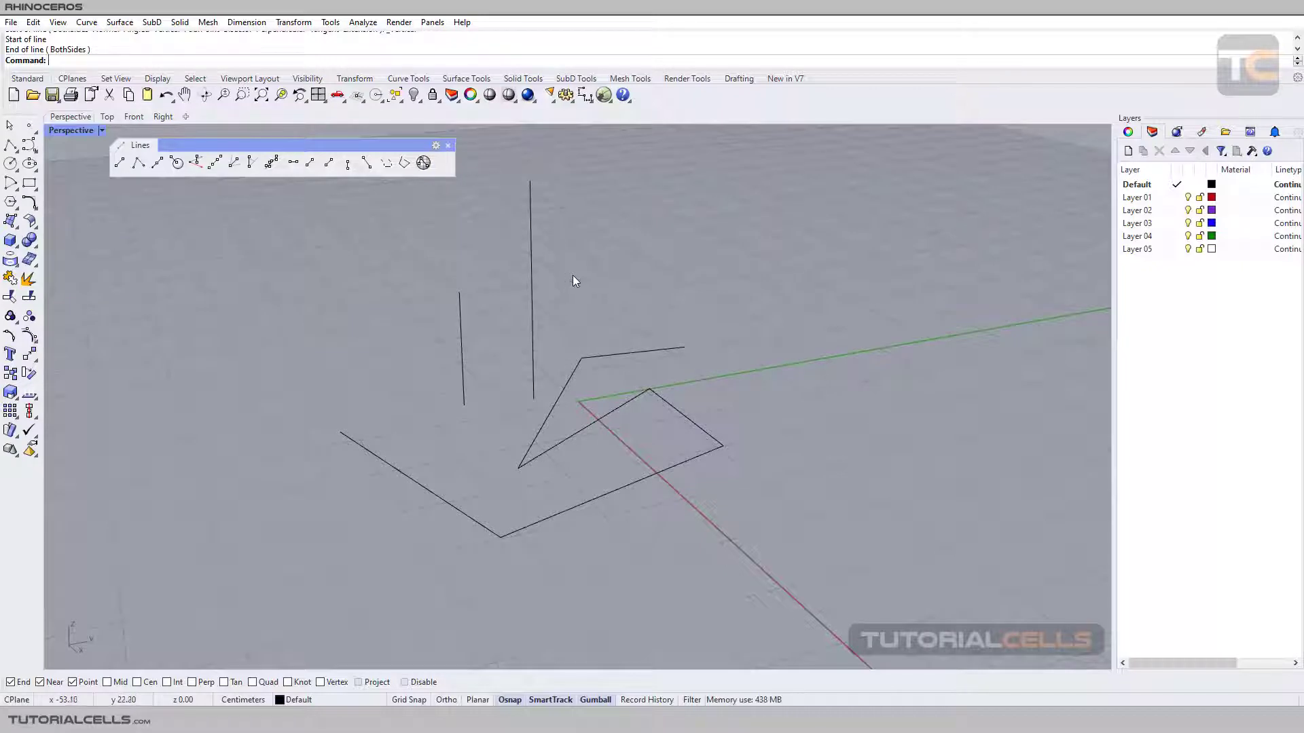
{"action": "left_click_drag", "start_coordinate": [577, 281], "coordinate": [471, 270]}
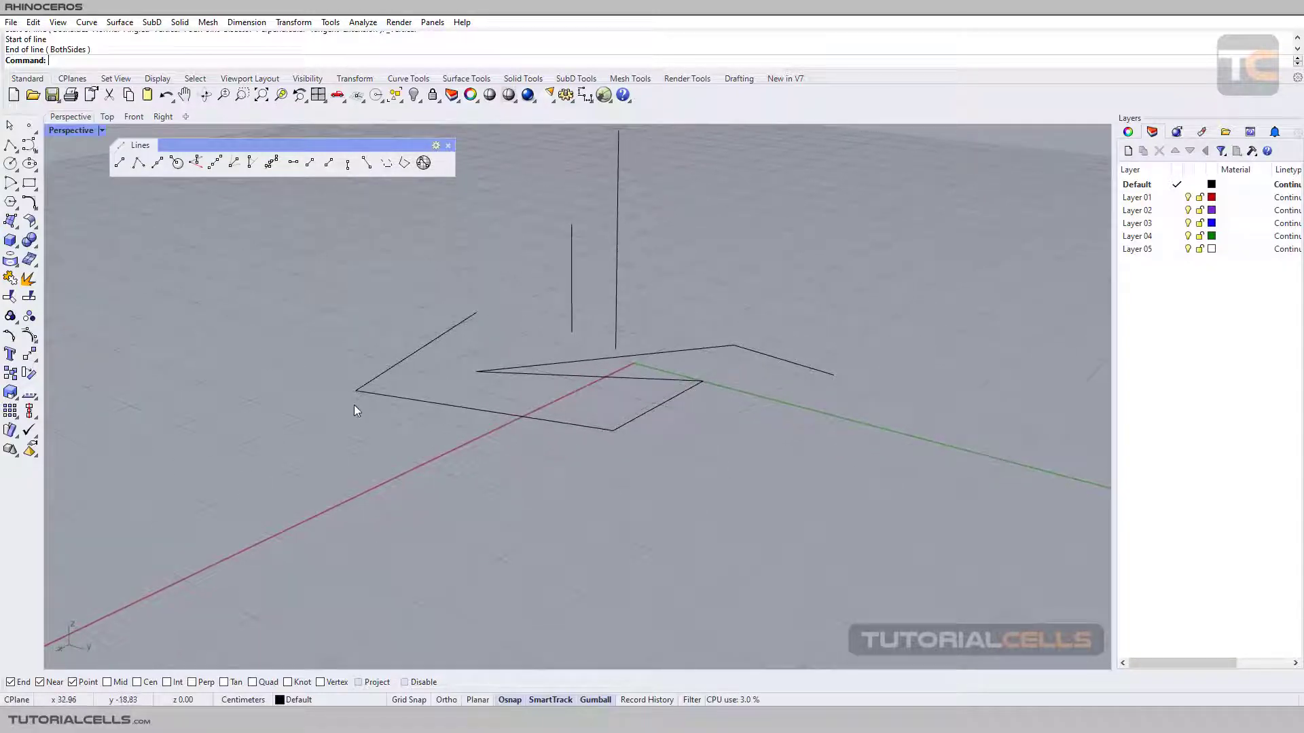
{"action": "mouse_move", "coordinate": [183, 226]}
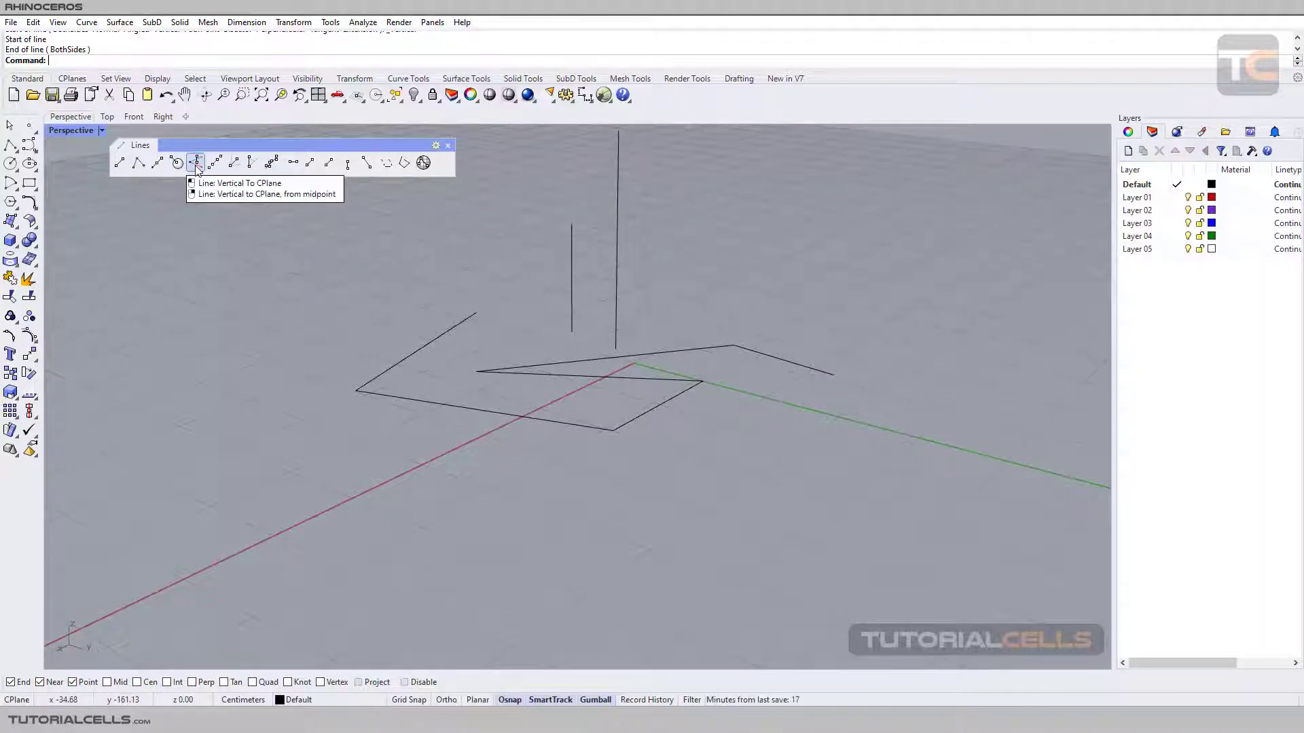
{"action": "mouse_move", "coordinate": [137, 162]}
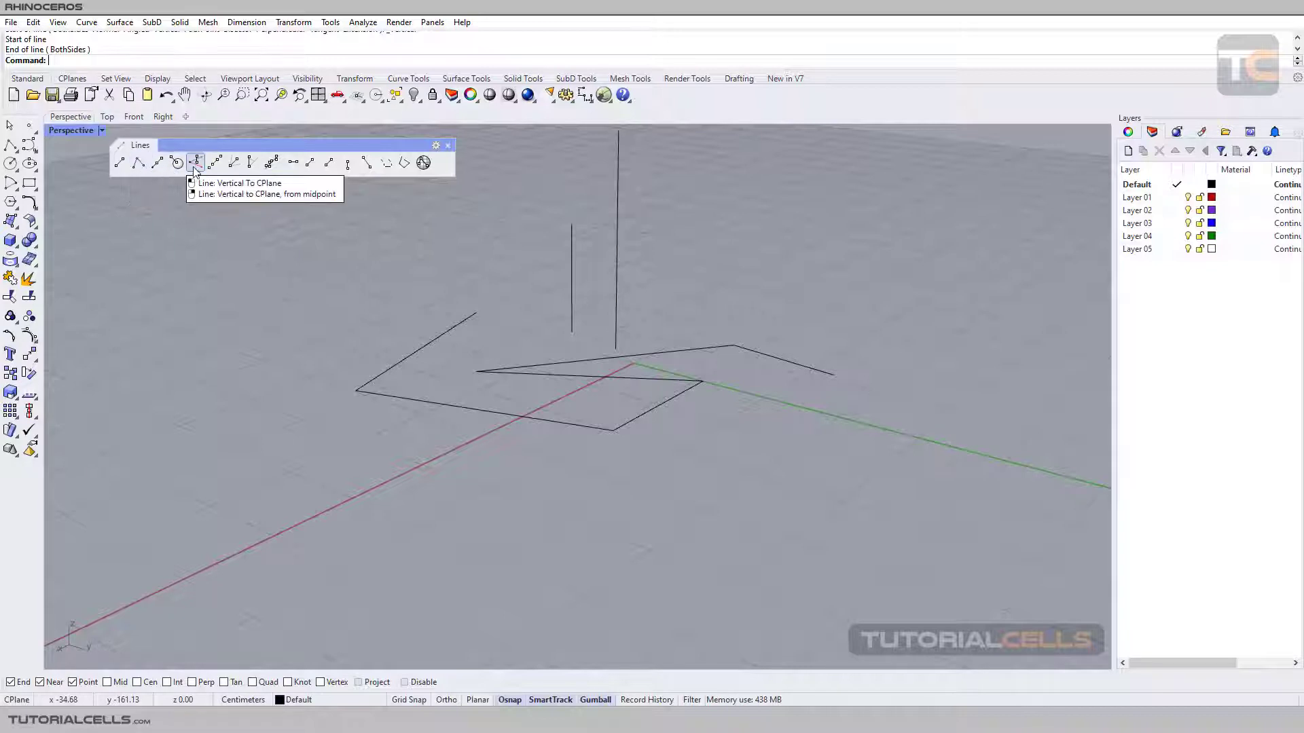
- Draw a third vertical line left of the polylines
{"action": "left_click", "coordinate": [196, 162]}
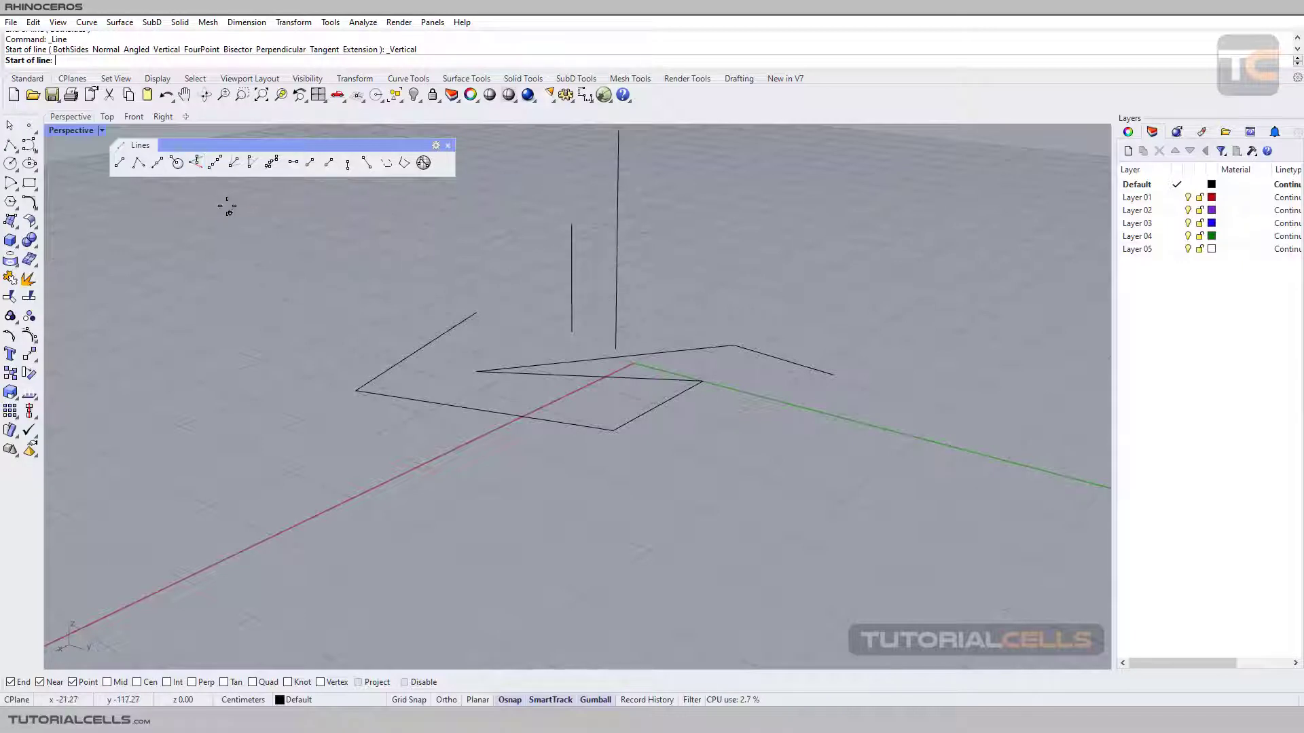
{"action": "mouse_move", "coordinate": [325, 345]}
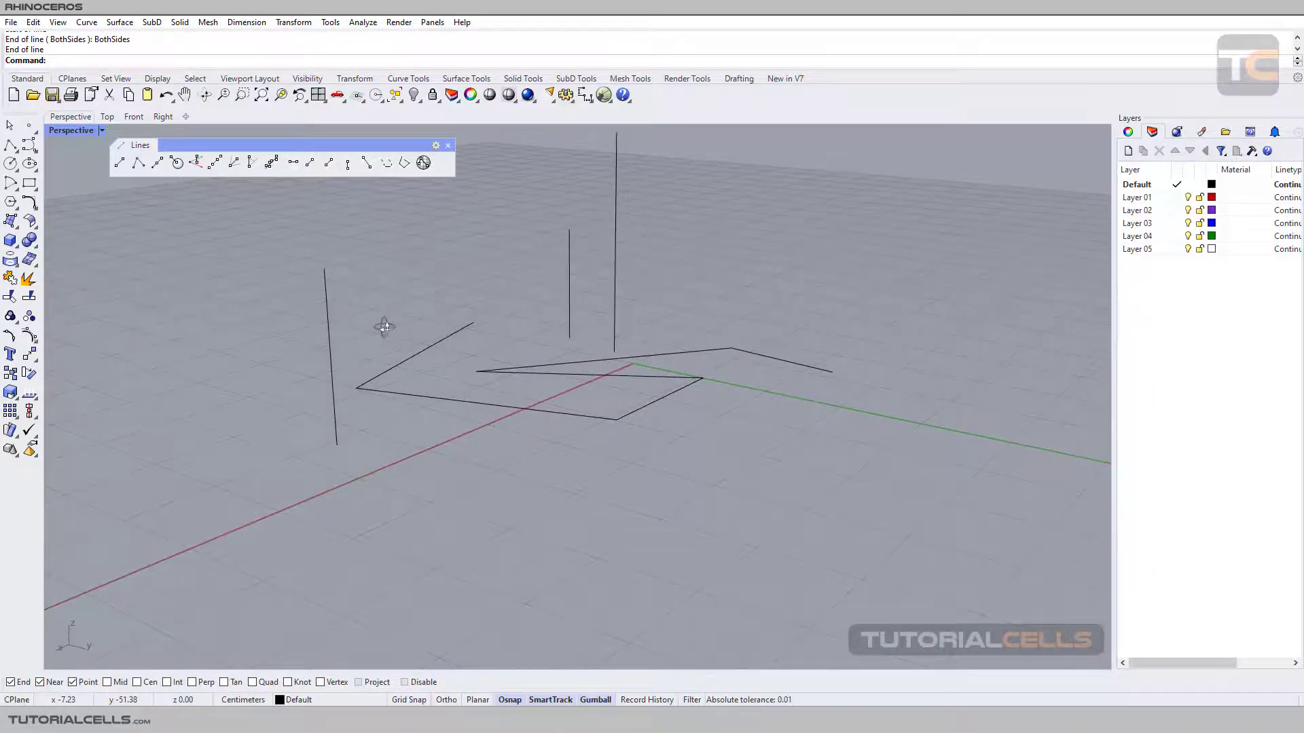
{"action": "left_click", "coordinate": [137, 163]}
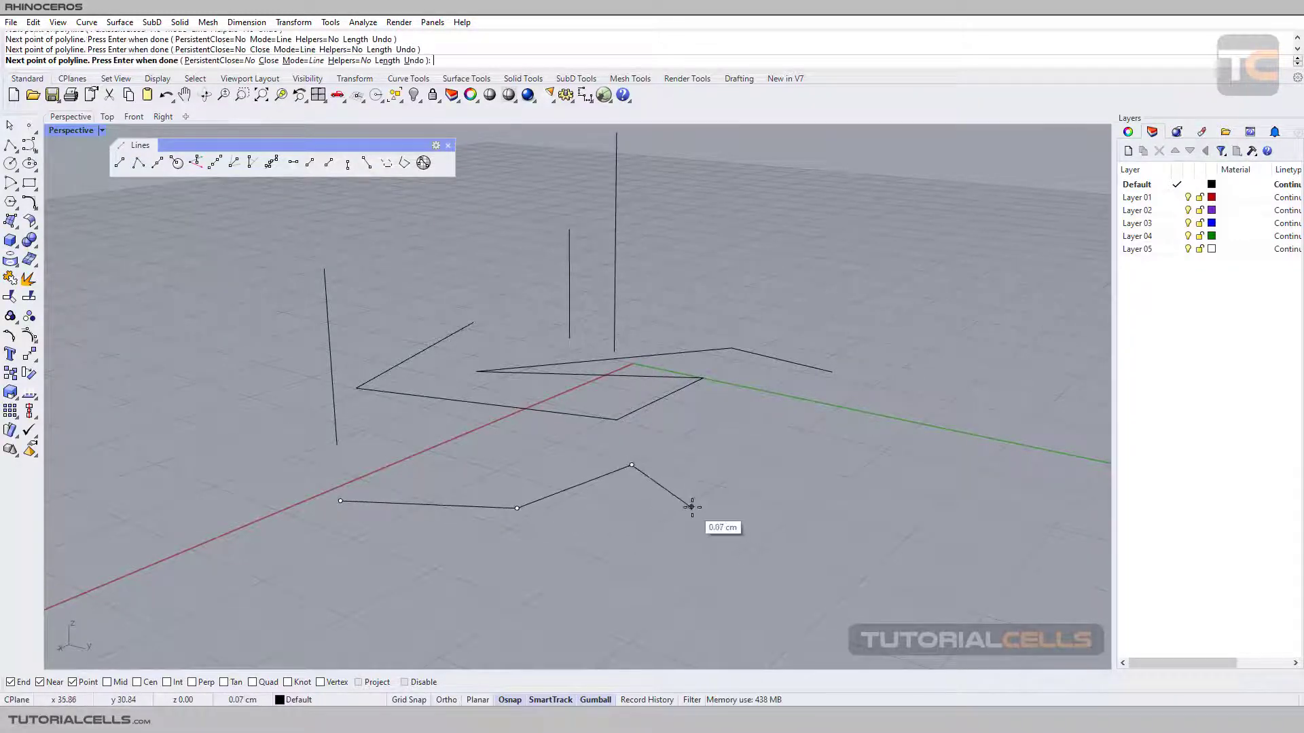
- Finish the zigzag polyline climbing to the upper curve, then inspect it
{"action": "left_click_drag", "start_coordinate": [691, 507], "coordinate": [673, 477]}
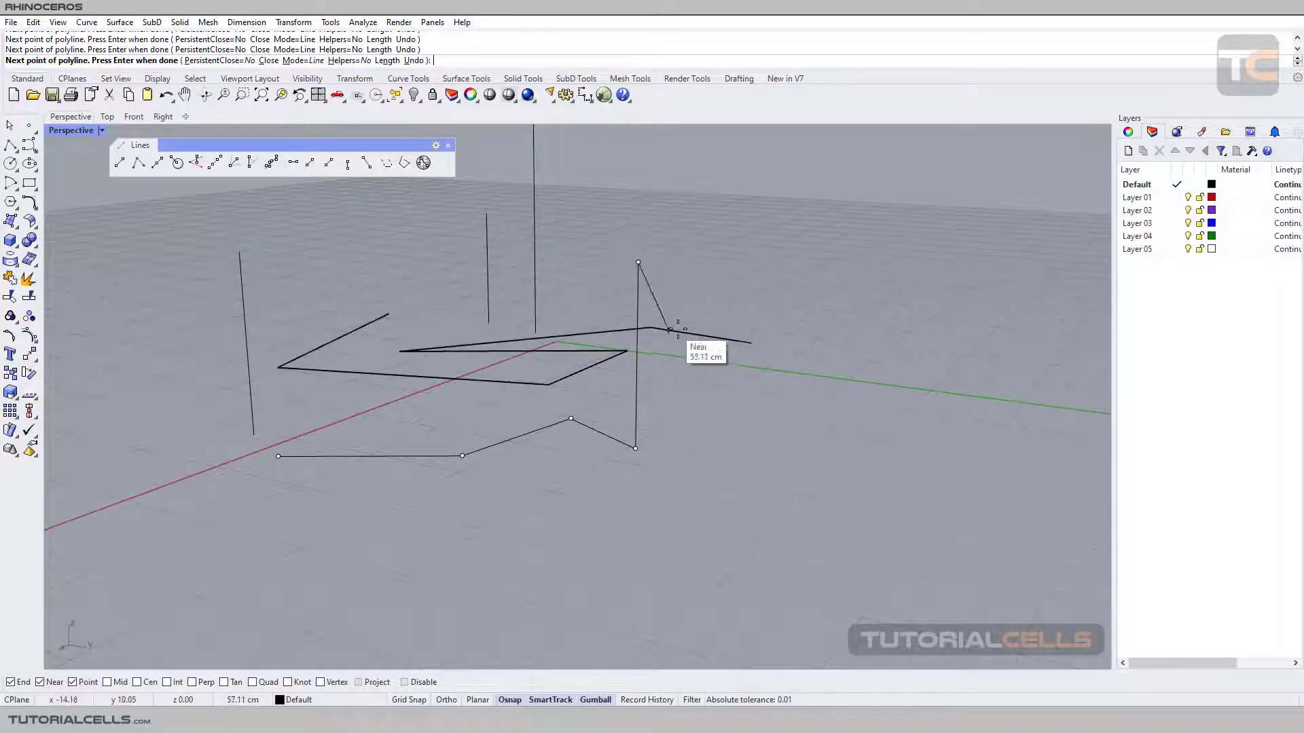
{"action": "mouse_move", "coordinate": [748, 295]}
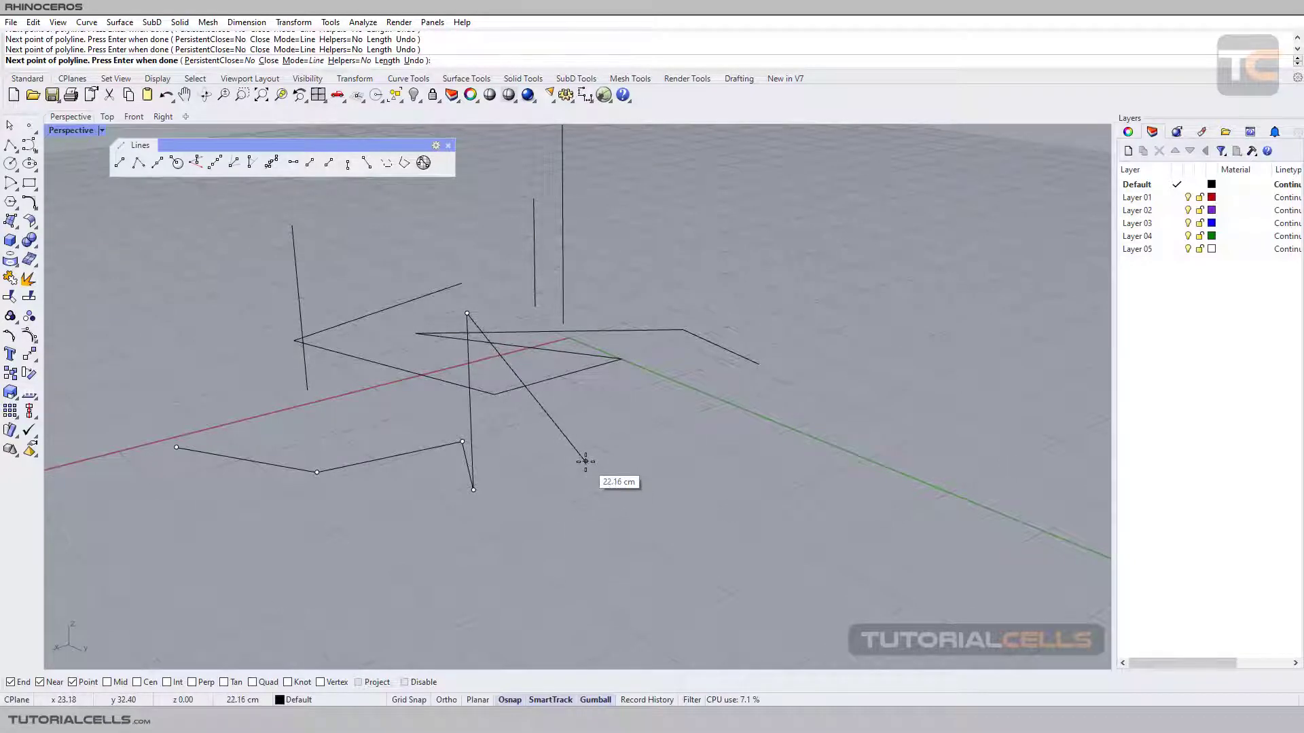
{"action": "key", "text": "Enter"}
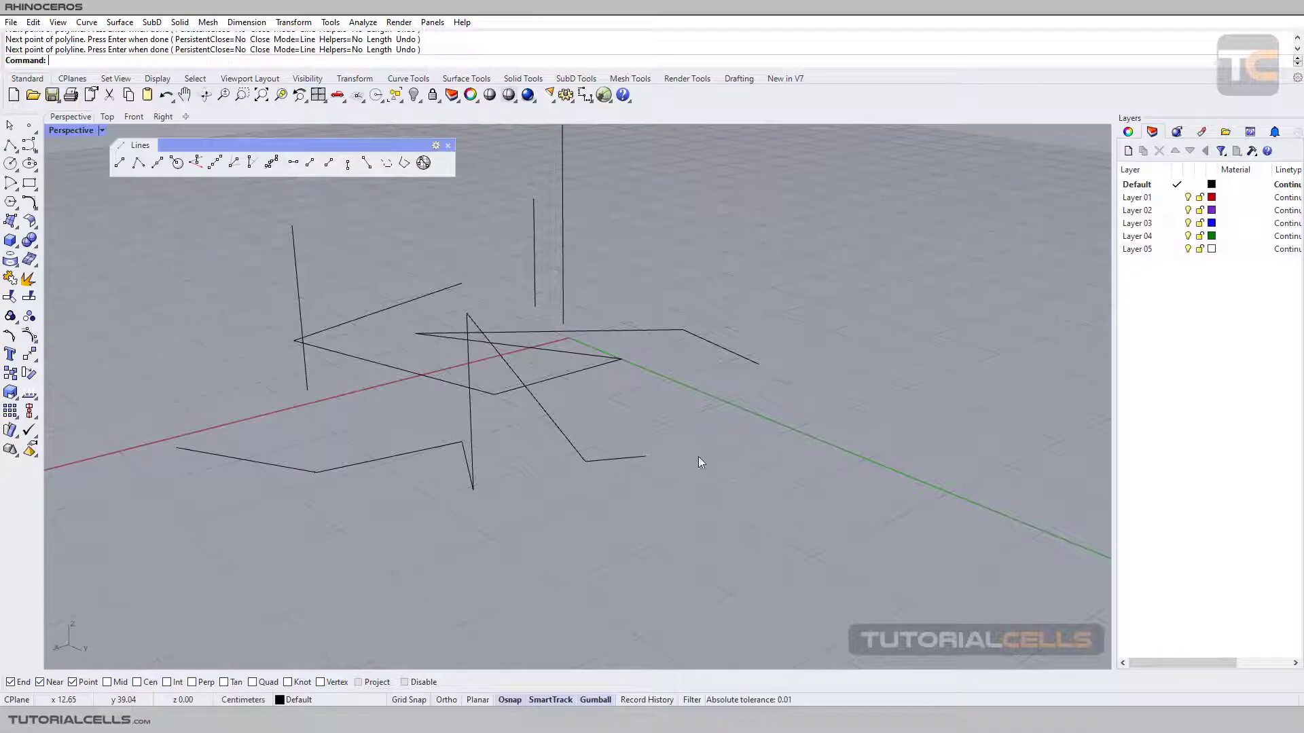
{"action": "left_click_drag", "start_coordinate": [699, 463], "coordinate": [543, 472]}
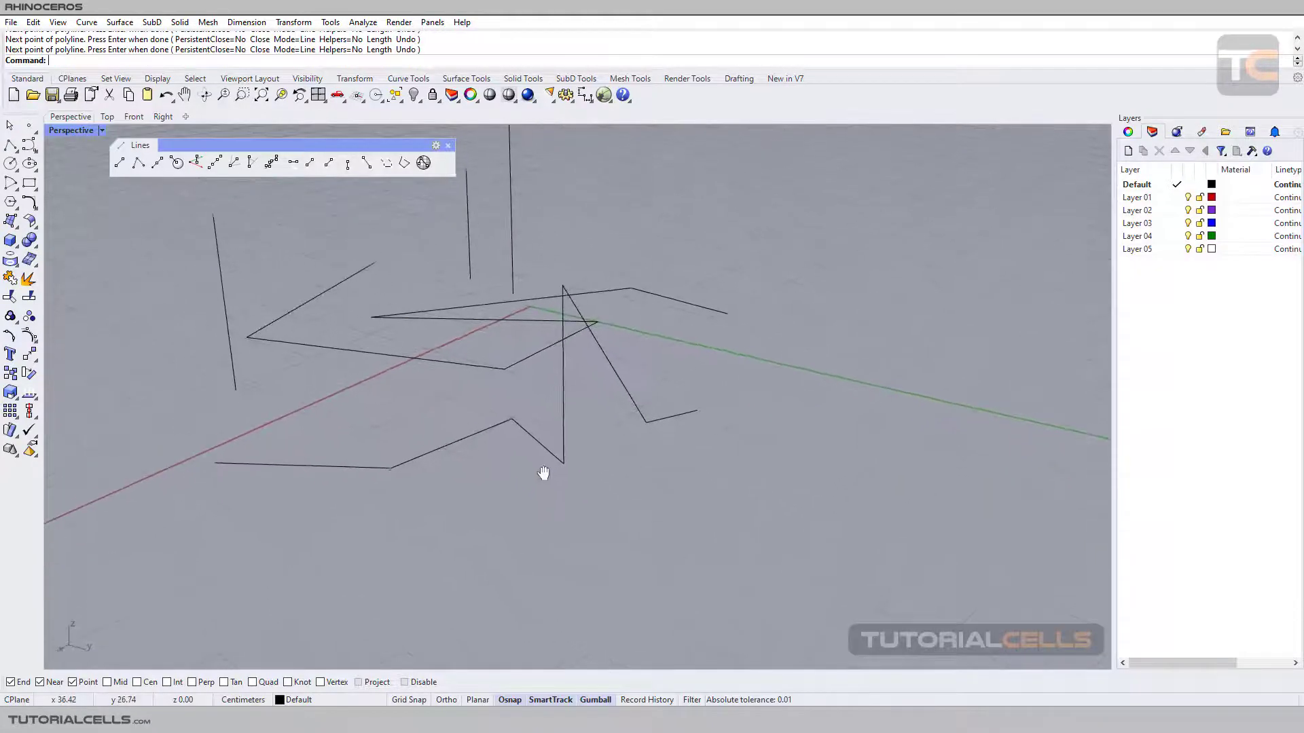
{"action": "left_click_drag", "start_coordinate": [544, 473], "coordinate": [552, 467]}
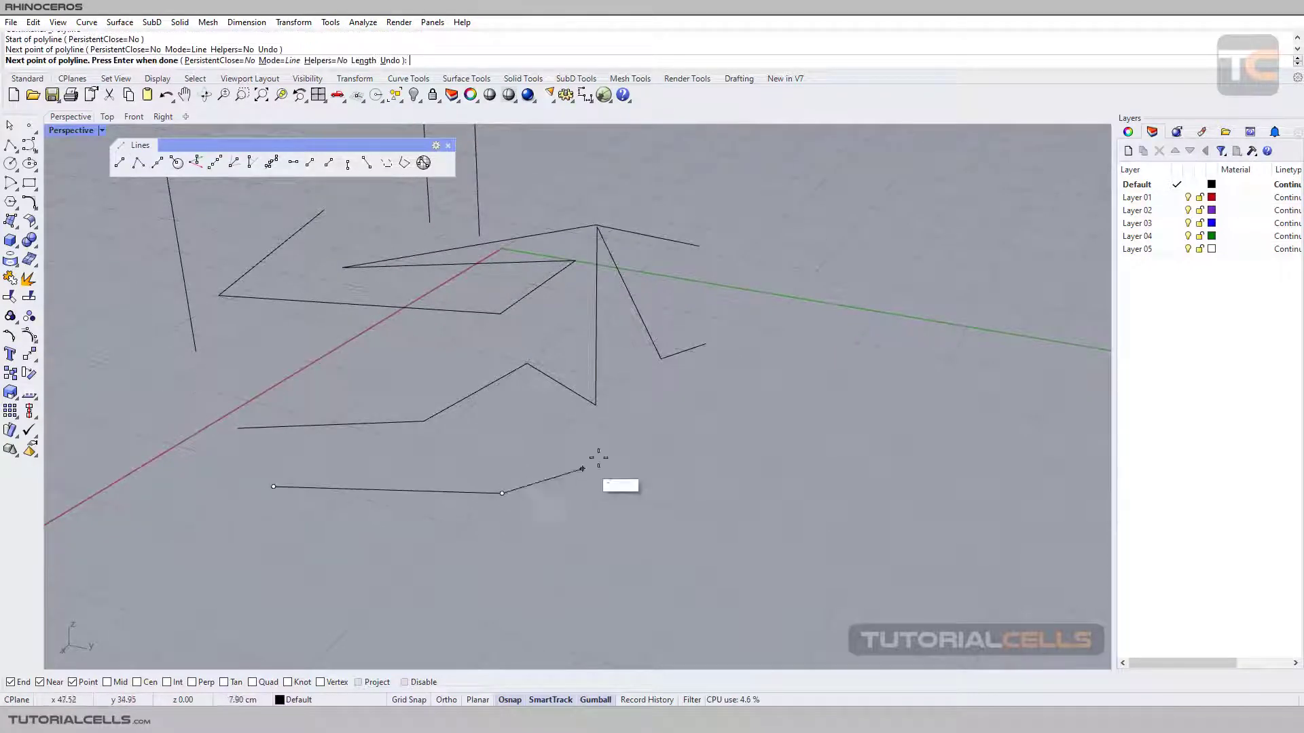
- Place the front polyline's last point and orbit back to the overview
{"action": "left_click", "coordinate": [615, 441]}
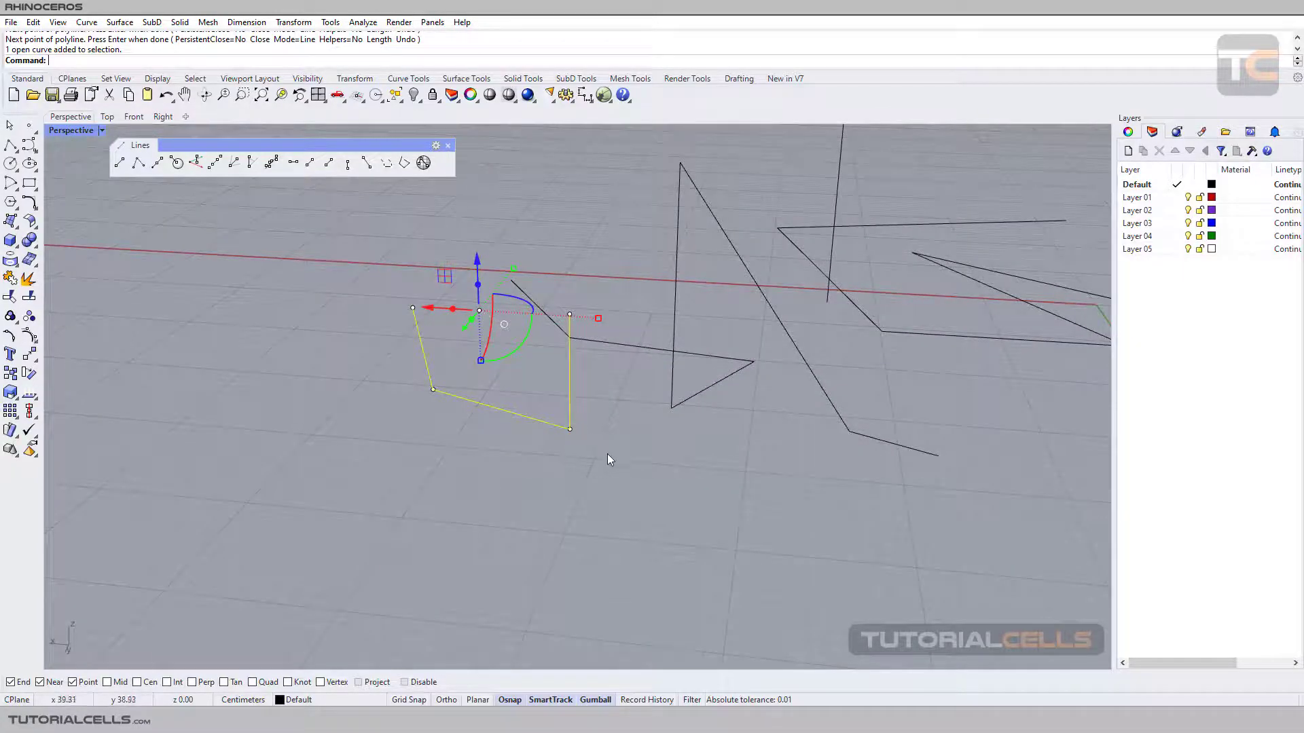
{"action": "left_click_drag", "start_coordinate": [607, 459], "coordinate": [738, 463]}
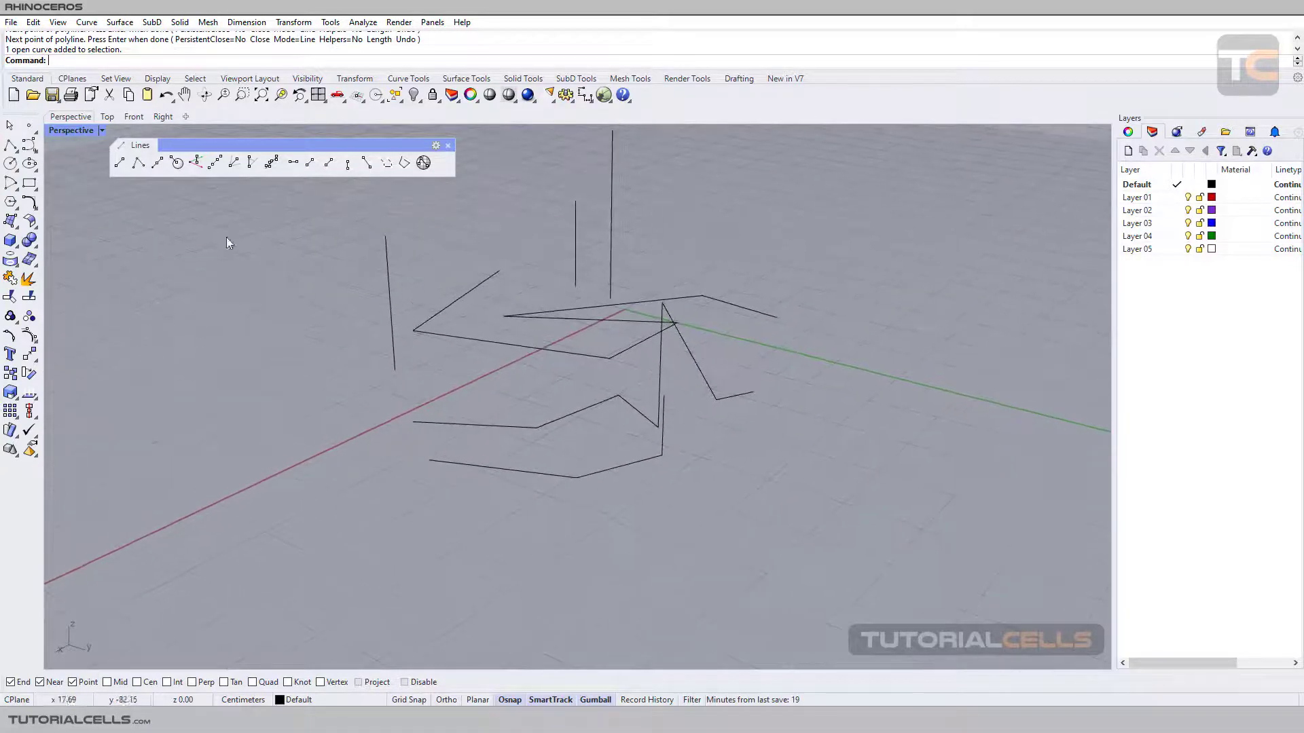
{"action": "mouse_move", "coordinate": [197, 162]}
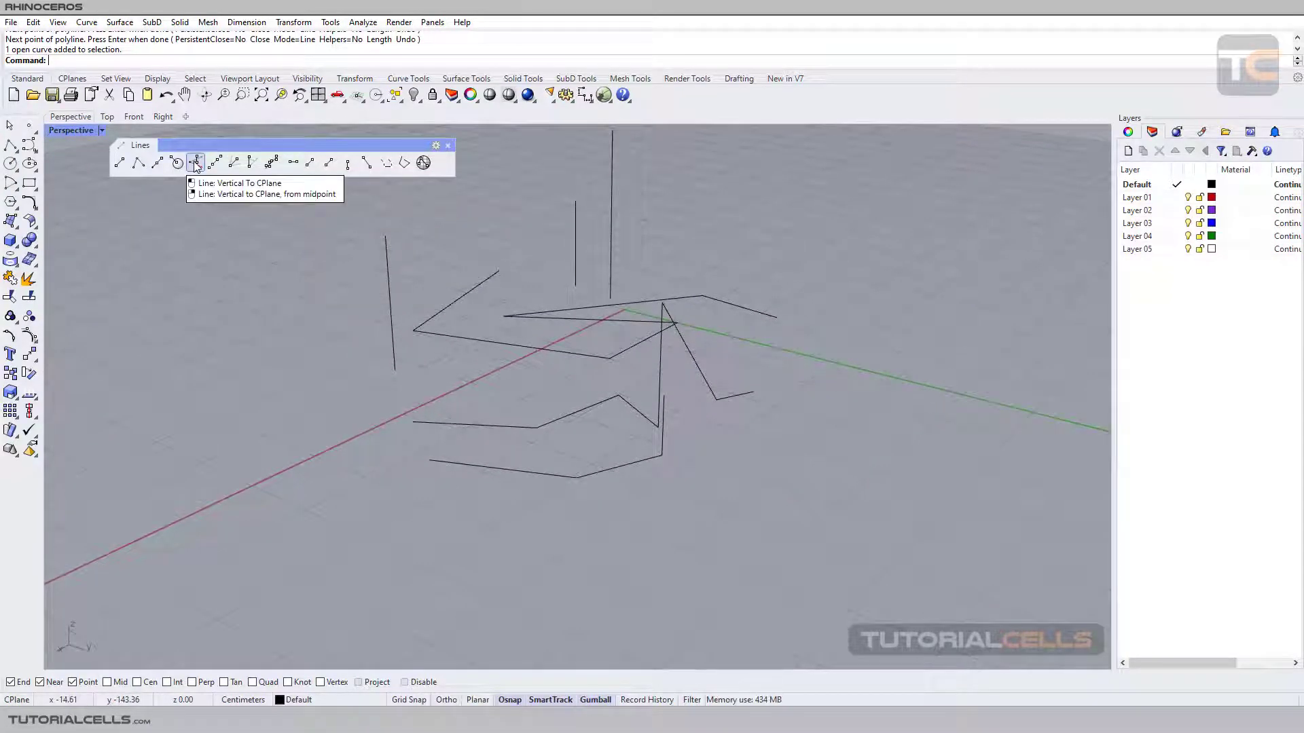
- Draw a BothSides vertical line crossing the red X axis
{"action": "left_click", "coordinate": [196, 162]}
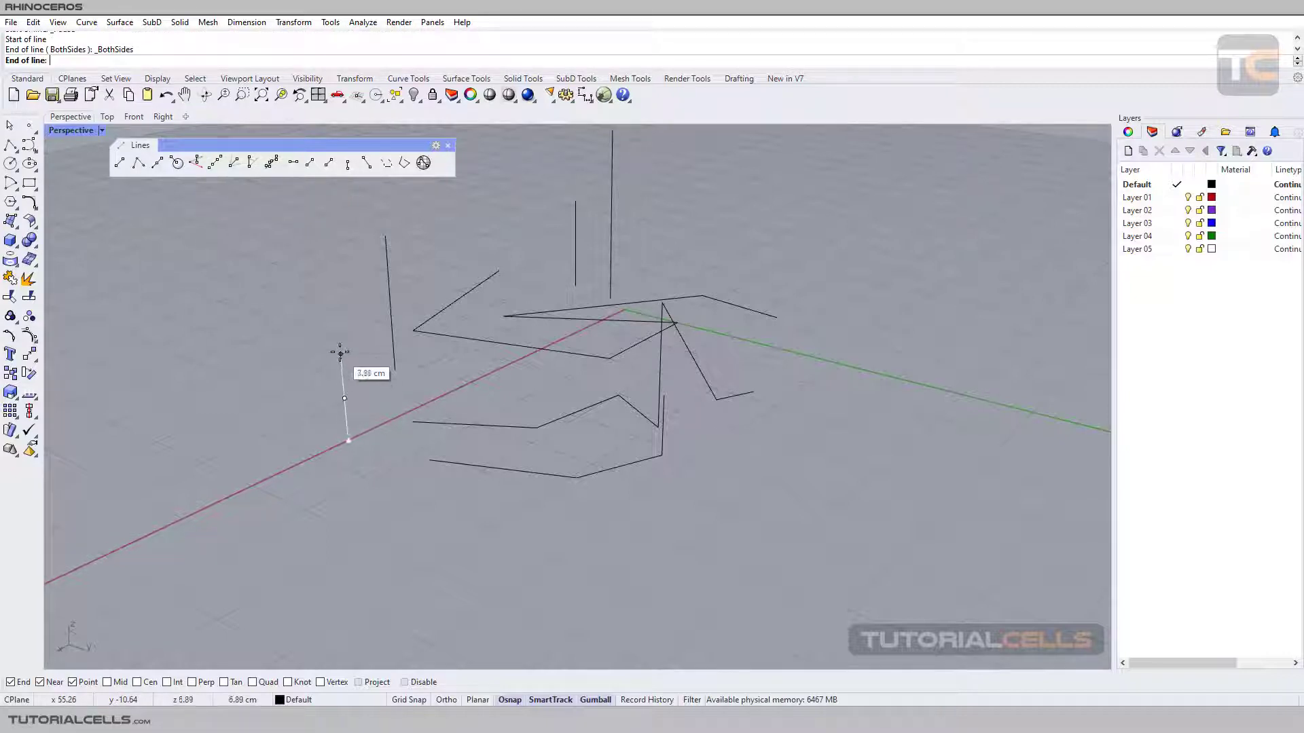
{"action": "mouse_move", "coordinate": [341, 291]}
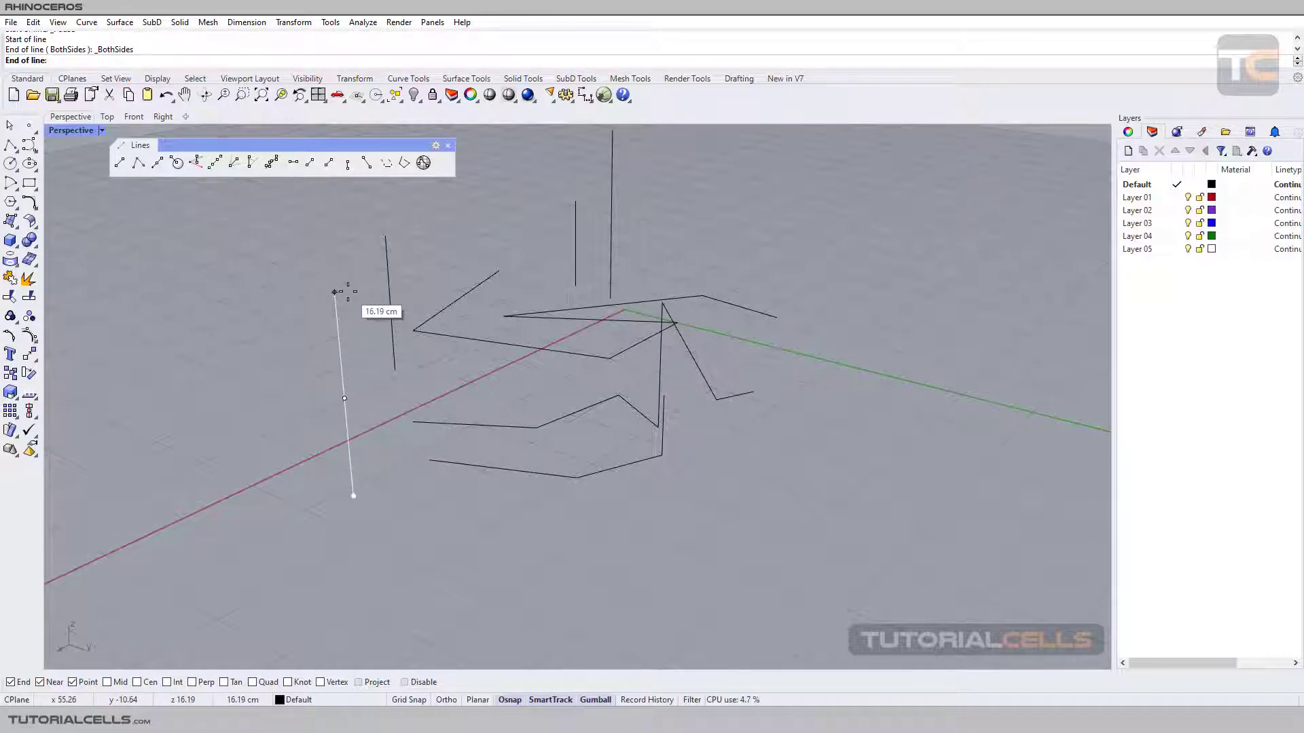
{"action": "left_click", "coordinate": [197, 162]}
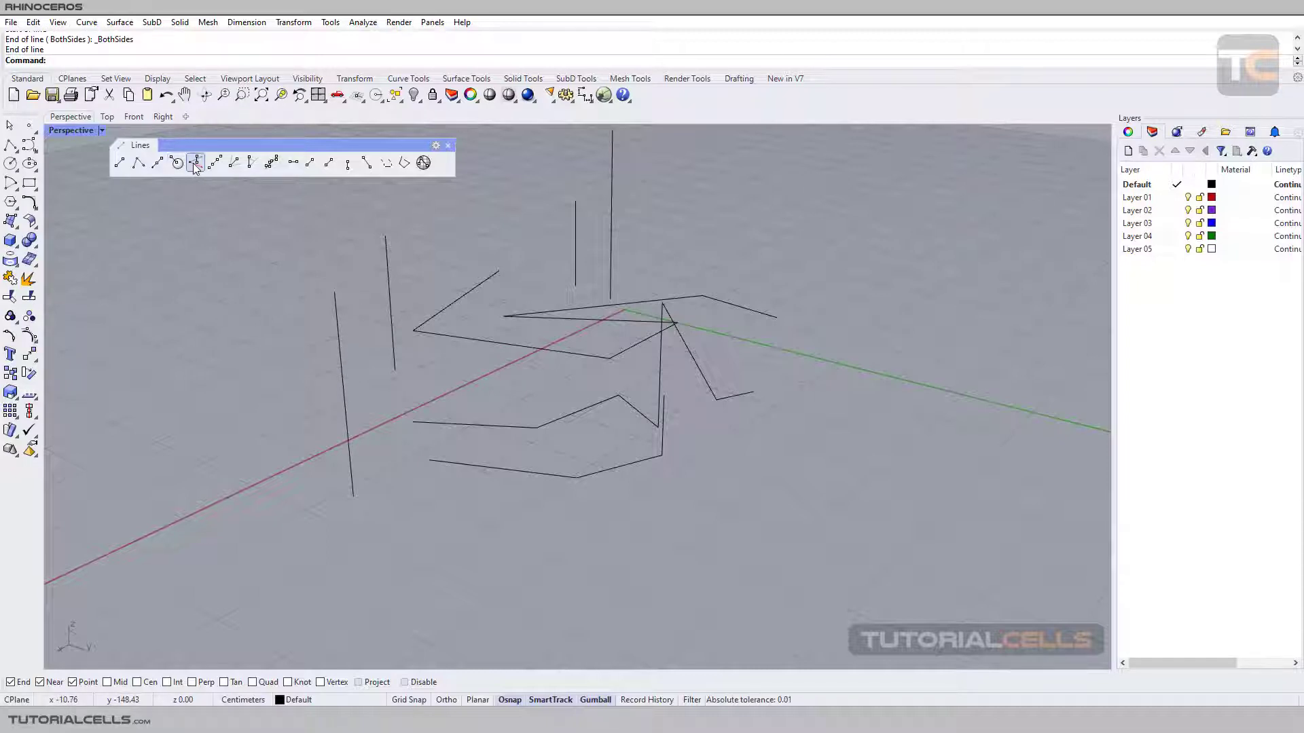
{"action": "mouse_move", "coordinate": [196, 163]}
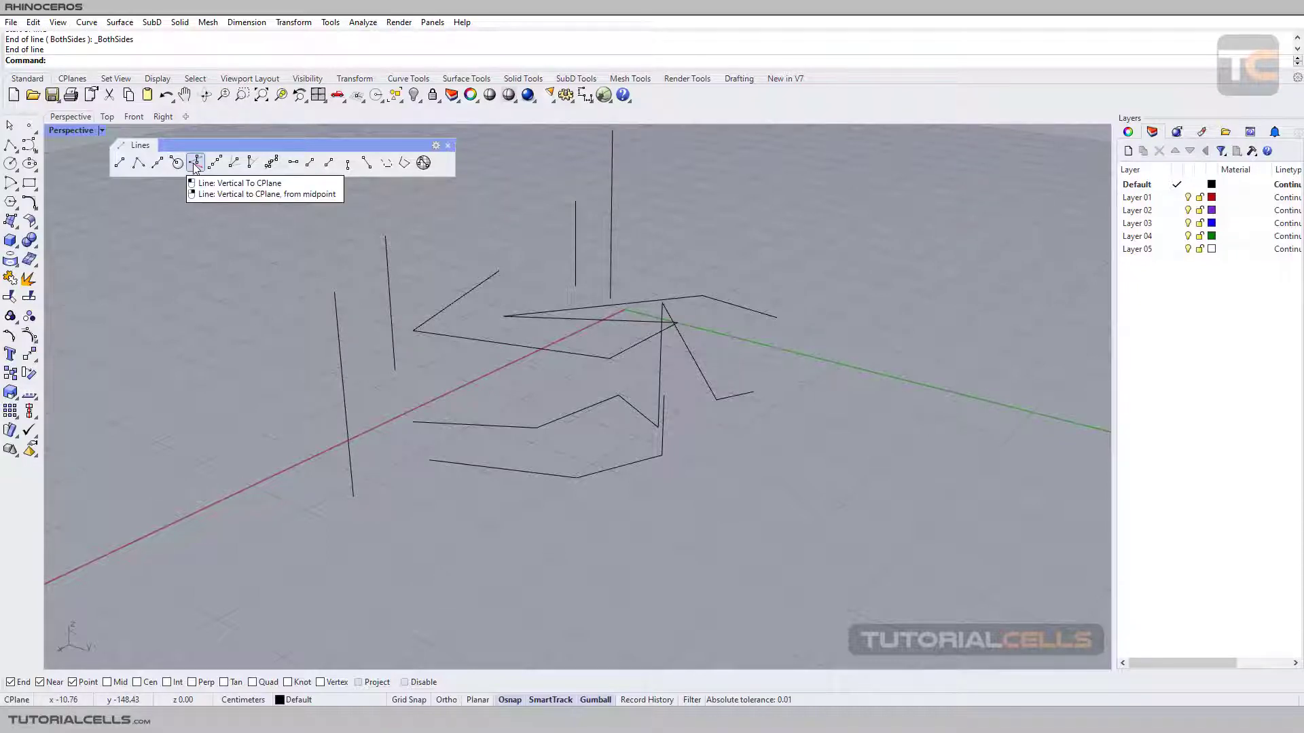
{"action": "mouse_move", "coordinate": [264, 260]}
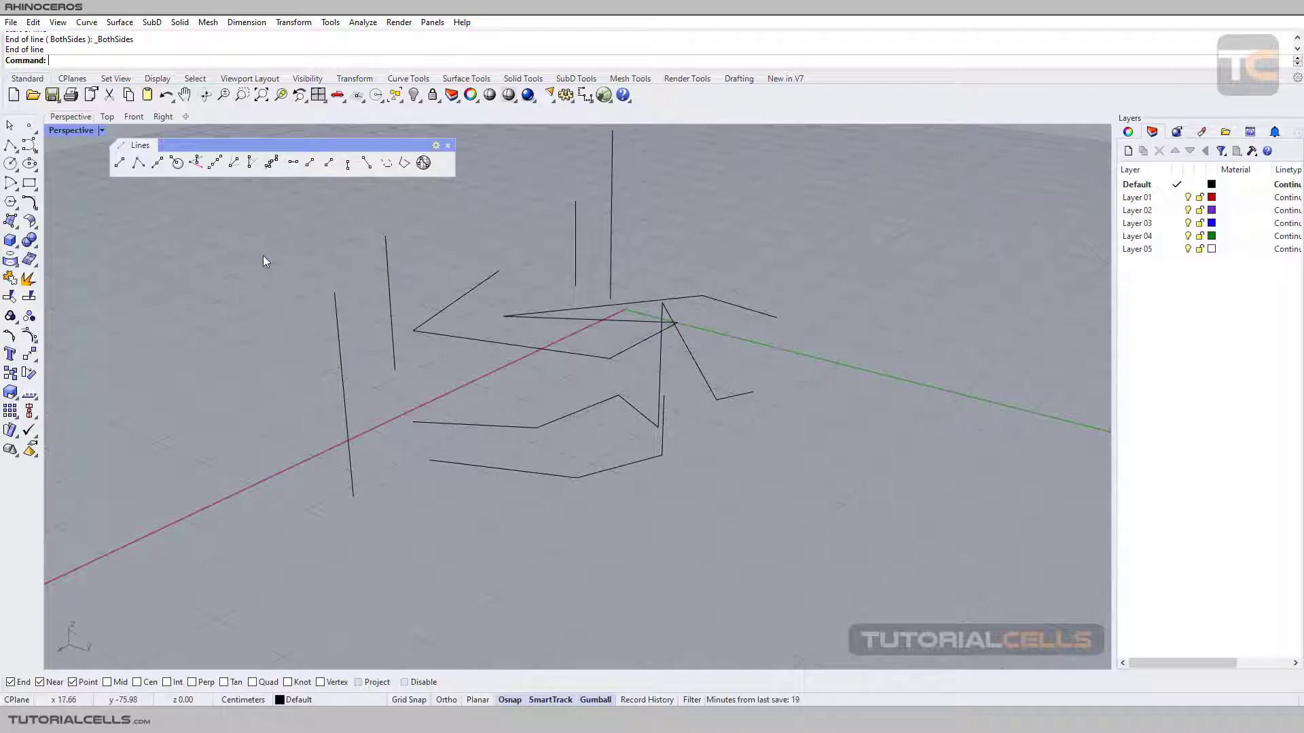